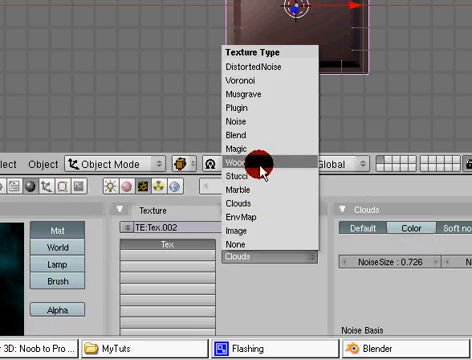
Set the new texture's type to Wood.
click(253, 157)
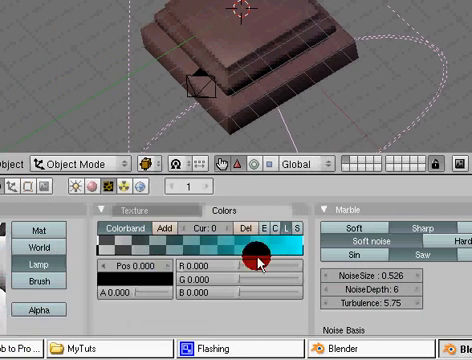
Edit a colour stop on the Marble texture's colour band, black to cyan.
click(261, 258)
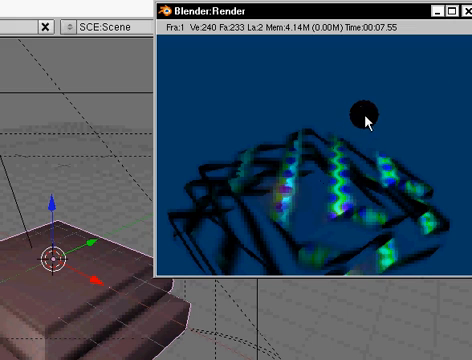
mouse_move(304, 191)
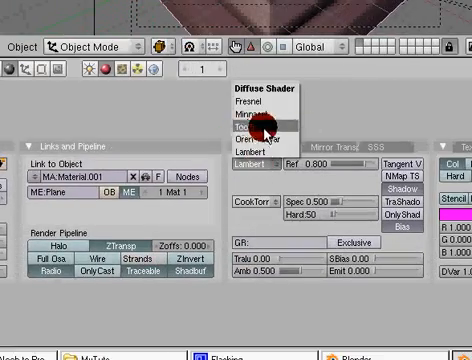
Change the material's diffuse shader to Toon.
click(254, 124)
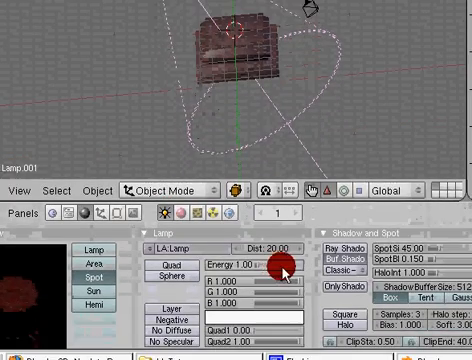
Turn an area into the IPO Curve Editor and show Lamp curves.
right_click(280, 262)
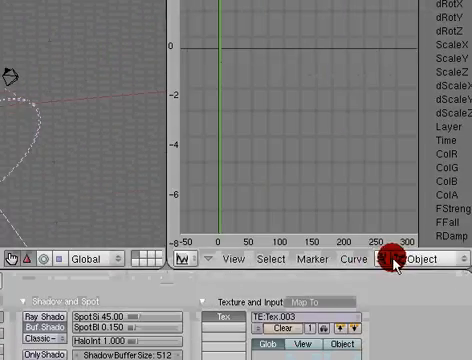
click(408, 234)
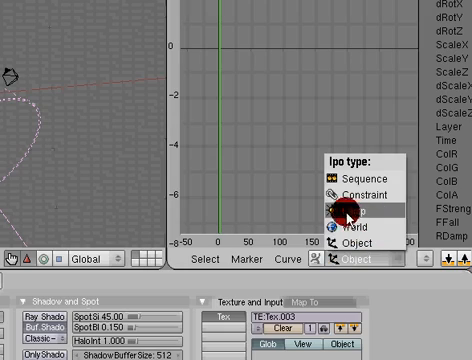